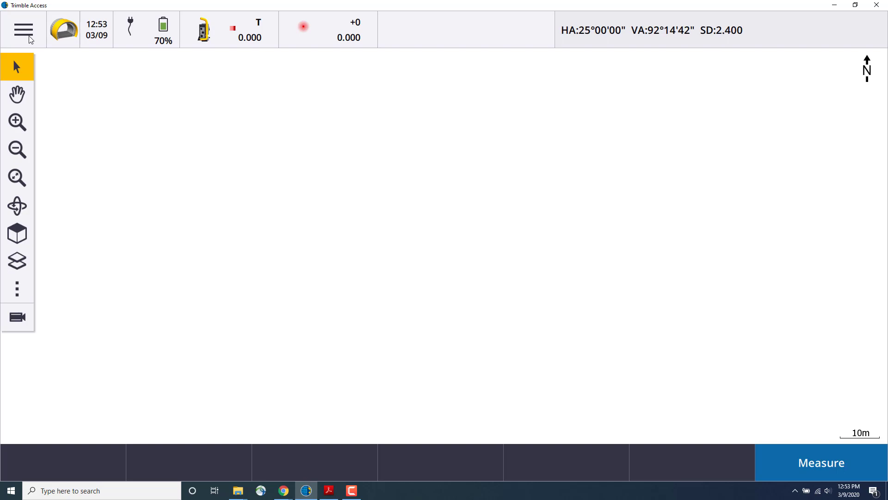
# Start a tunnel survey Auto scan from the main menu, reaching the Select TXL file screen.
pyautogui.click(23, 30)
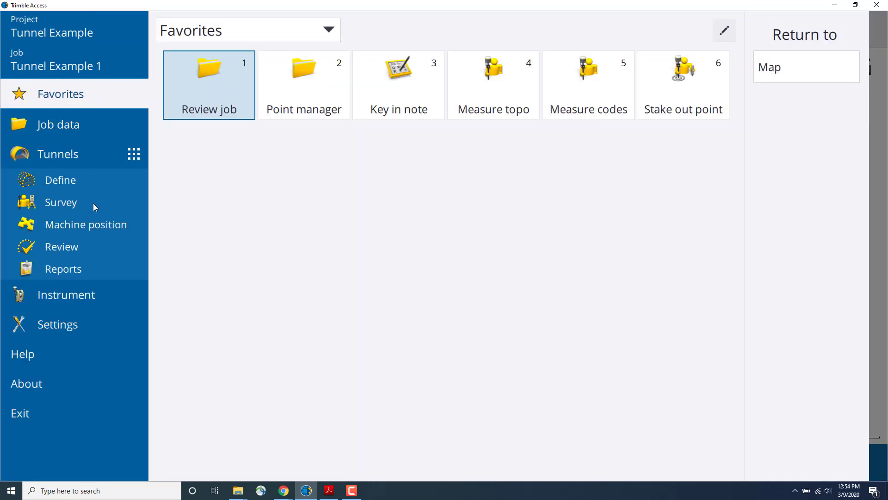
pyautogui.click(61, 203)
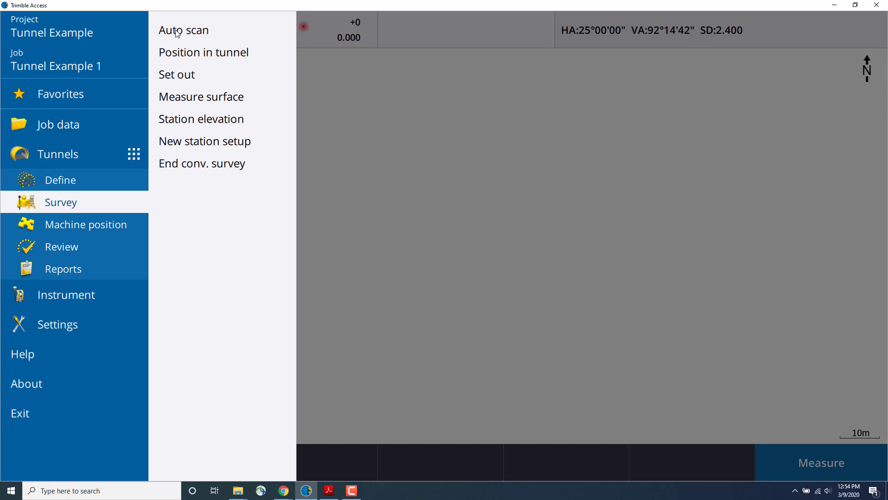
pyautogui.click(183, 29)
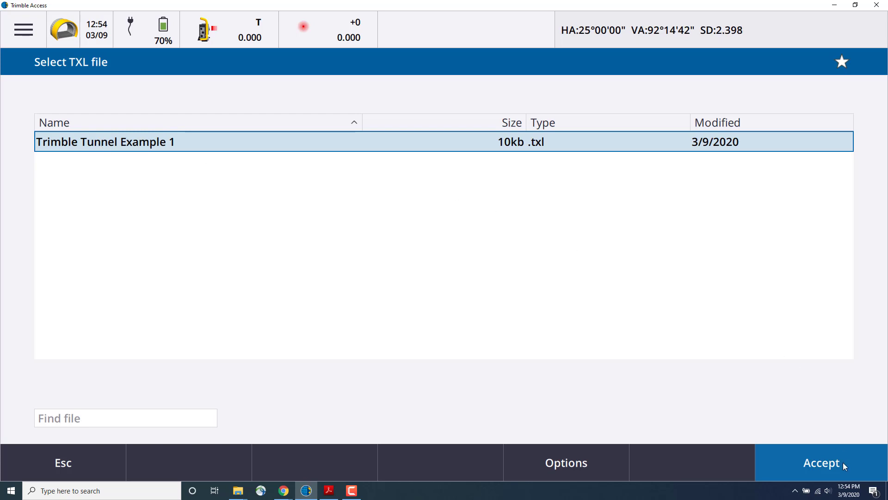
# Accept Trimble Tunnel Example 1, measure the station at 1+201.934m, set a 1.000m interval and Surface 1.
pyautogui.click(821, 462)
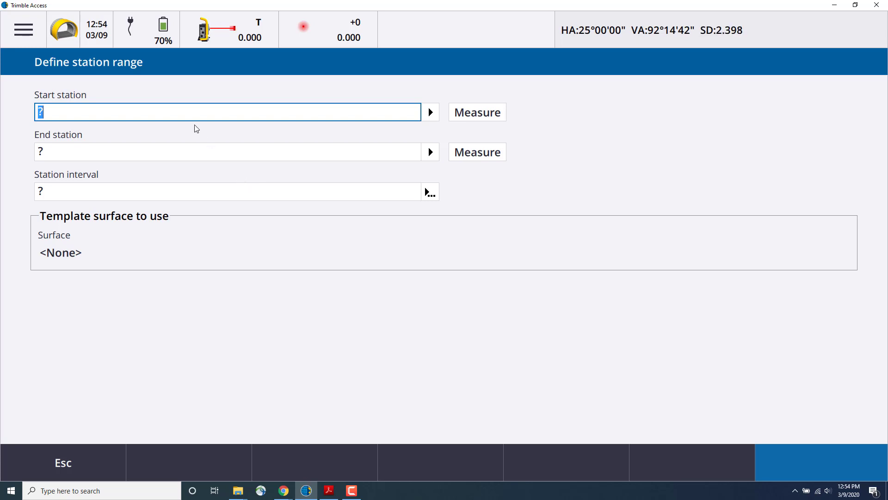
pyautogui.moveTo(488, 120)
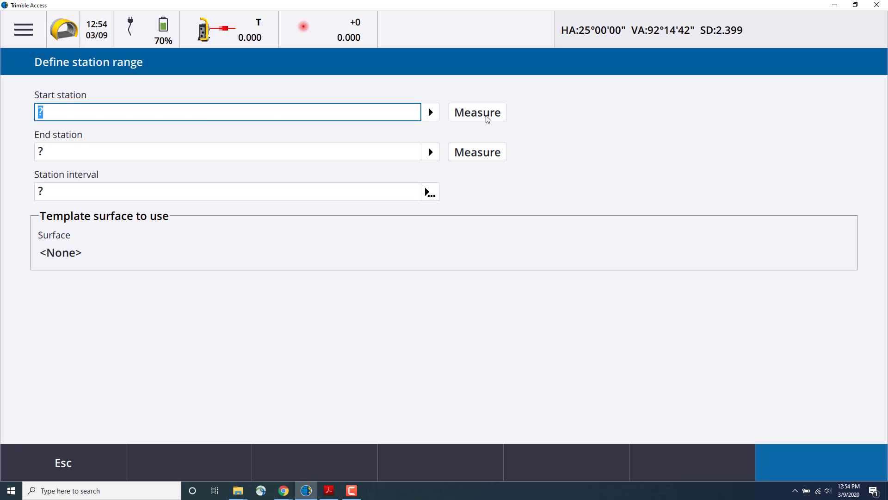
pyautogui.click(476, 112)
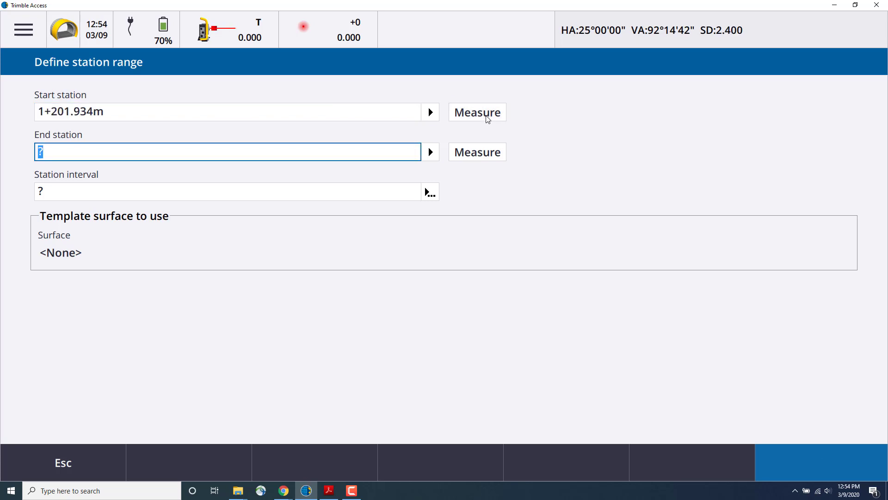
pyautogui.moveTo(478, 149)
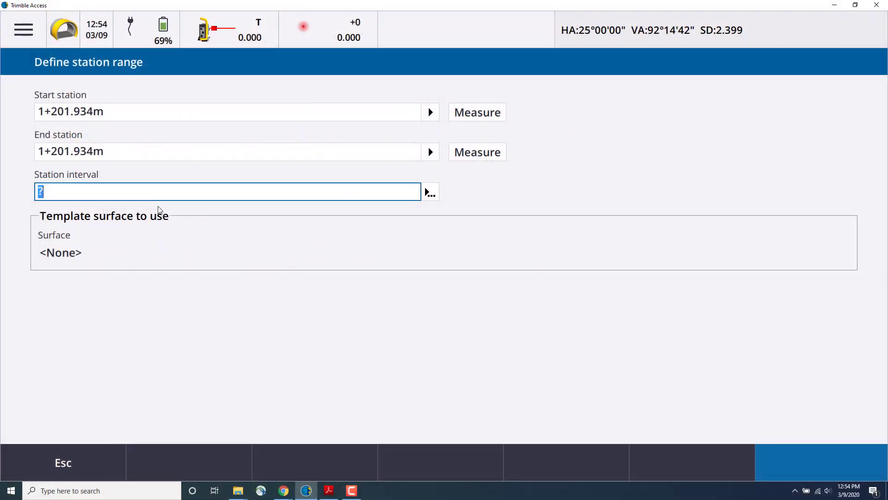
pyautogui.write('1.000m')
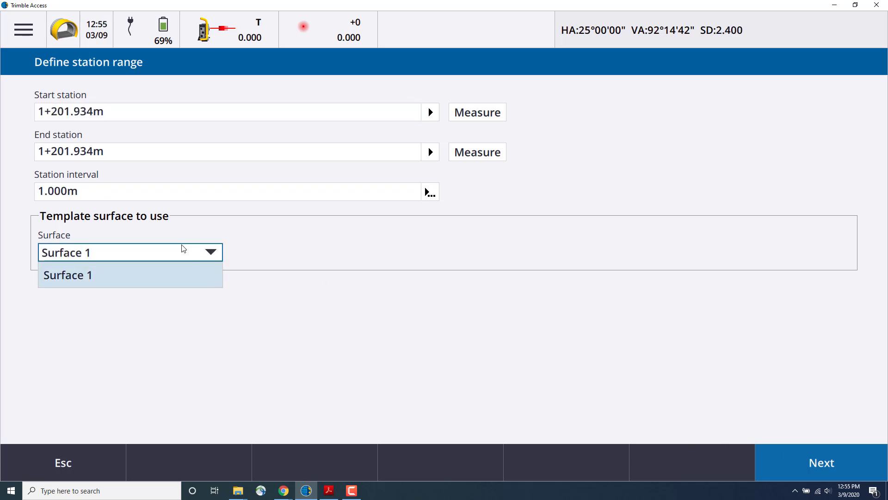
pyautogui.click(67, 275)
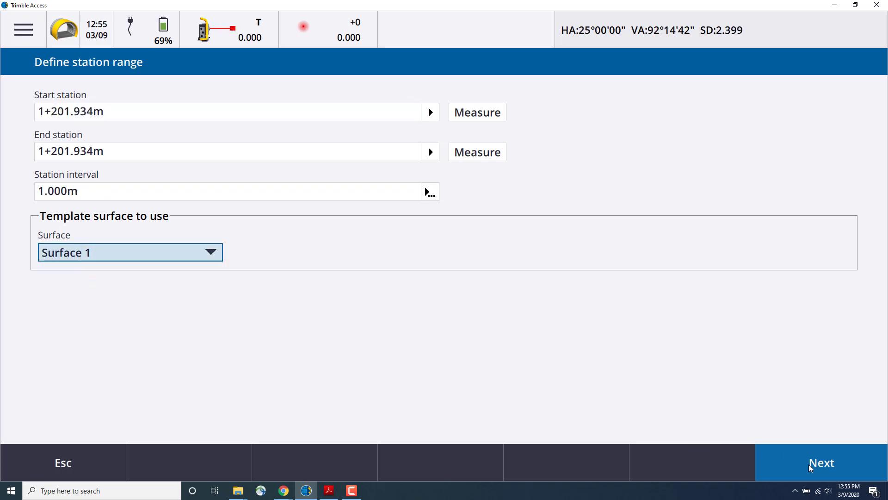
# Continue to the plan view and zoom out and pan around station 1+201.934m on the curving alignment.
pyautogui.click(820, 463)
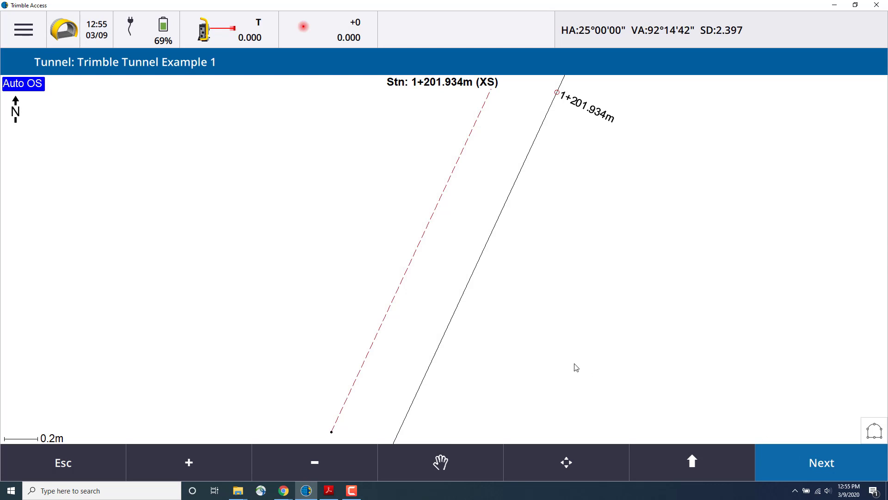
pyautogui.click(314, 463)
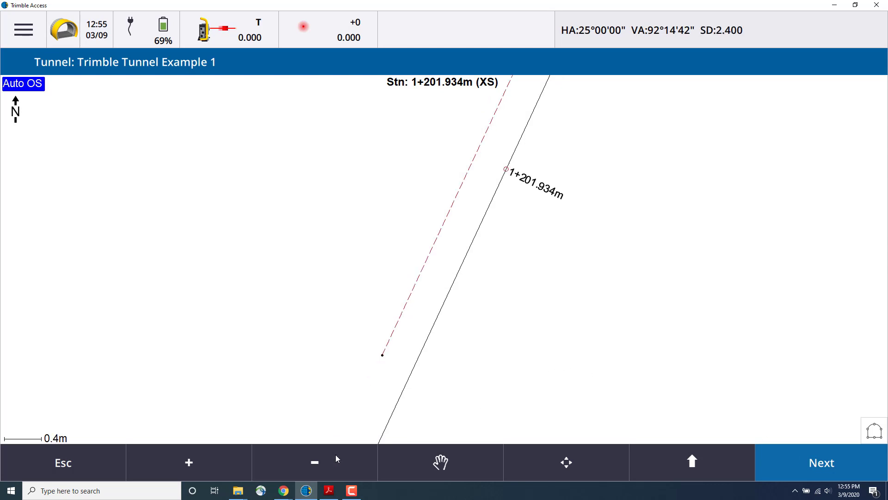
pyautogui.click(441, 462)
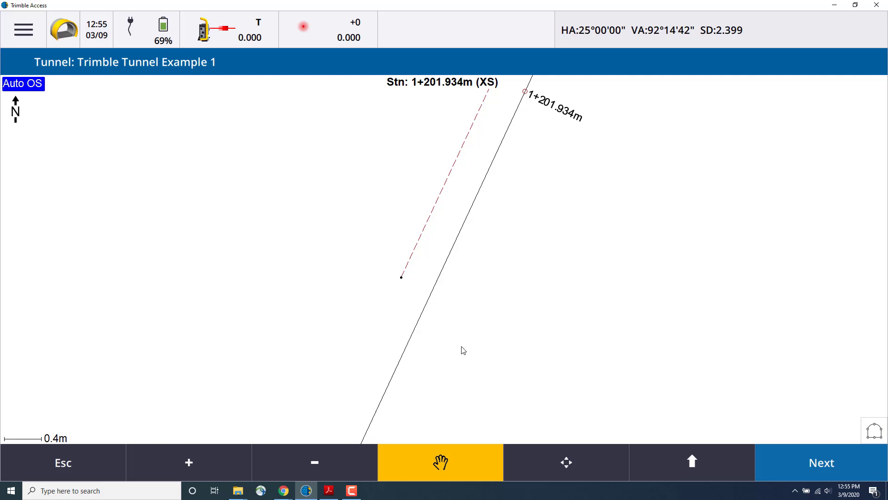
pyautogui.click(314, 462)
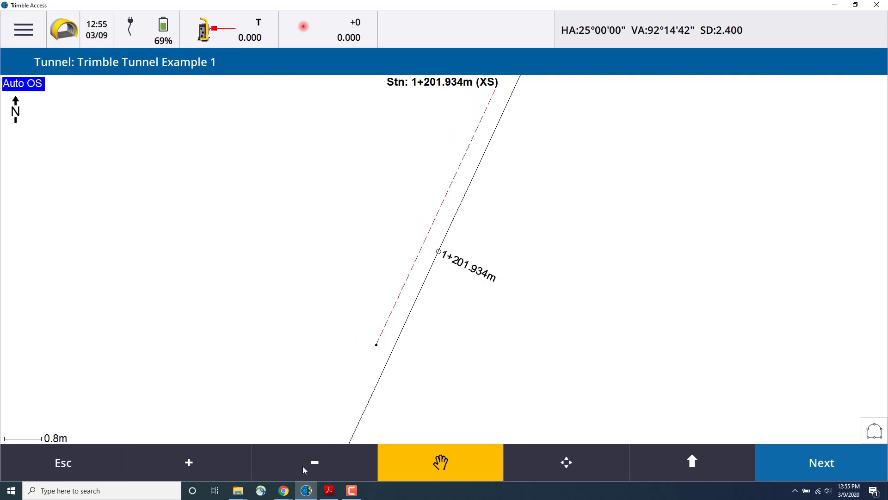
pyautogui.click(314, 462)
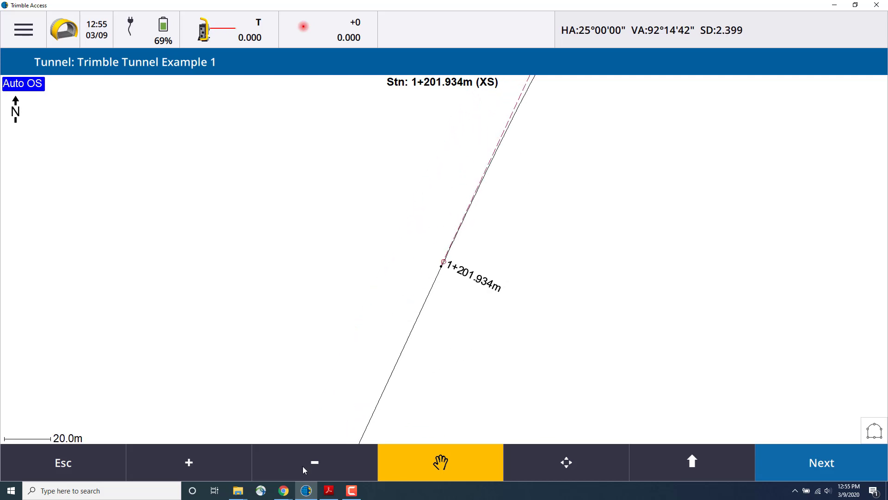
pyautogui.click(314, 463)
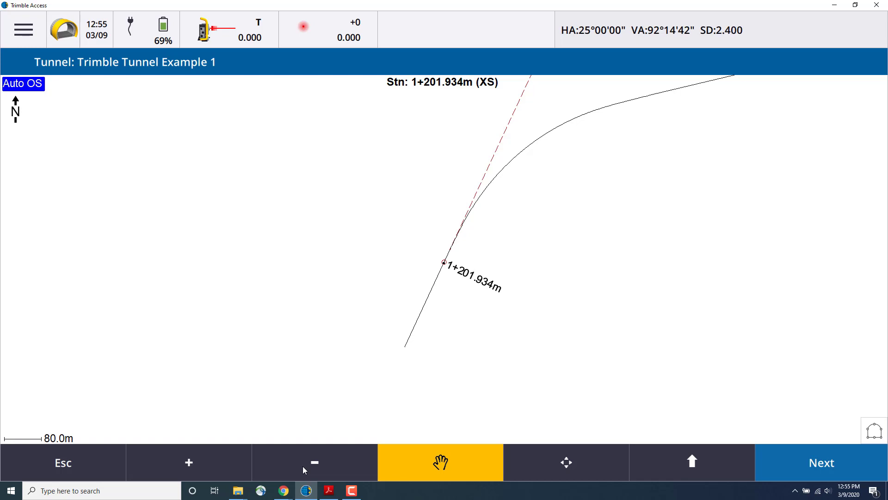
pyautogui.click(440, 463)
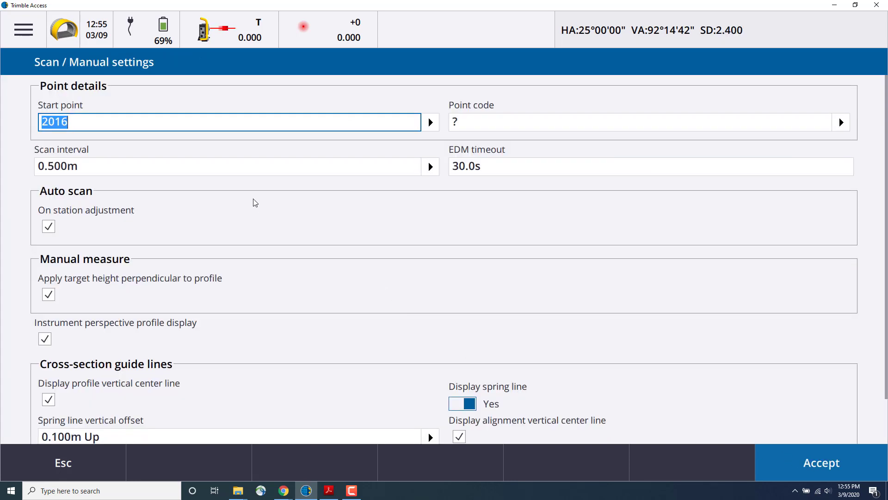
# Name the start point S10001 and untick 'Apply target height perpendicular to profile'.
pyautogui.write('S')
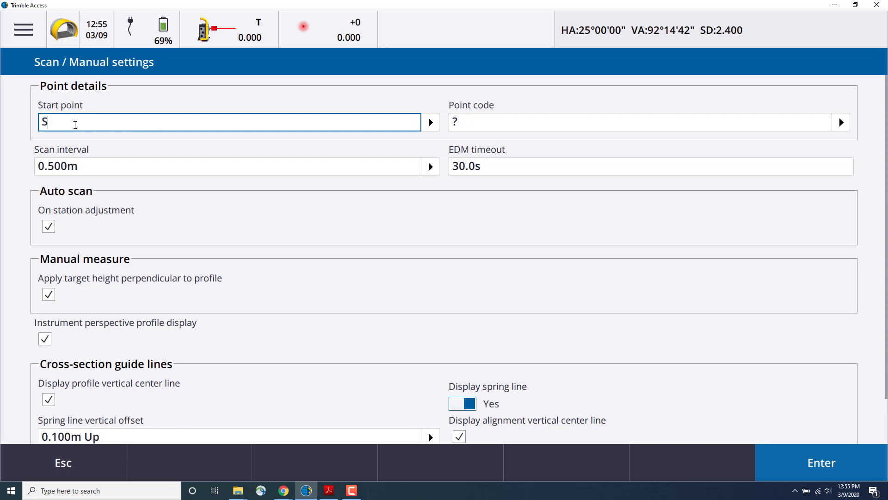
pyautogui.write('1000')
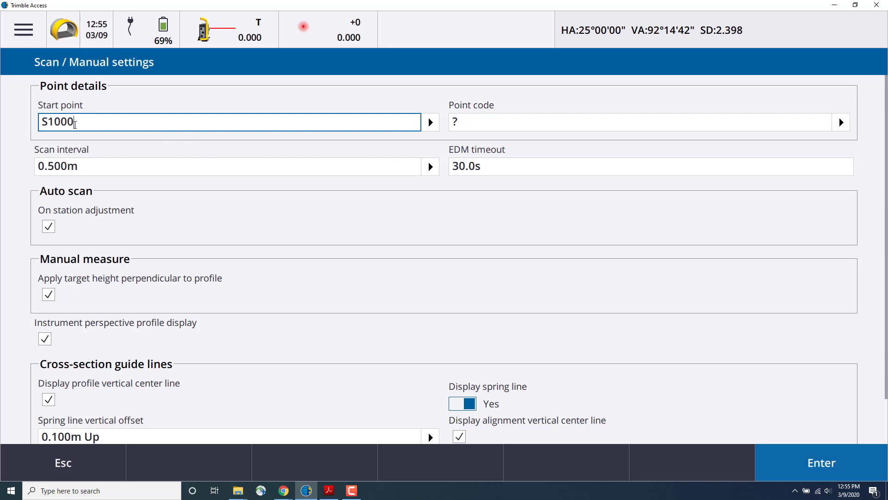
pyautogui.write('1')
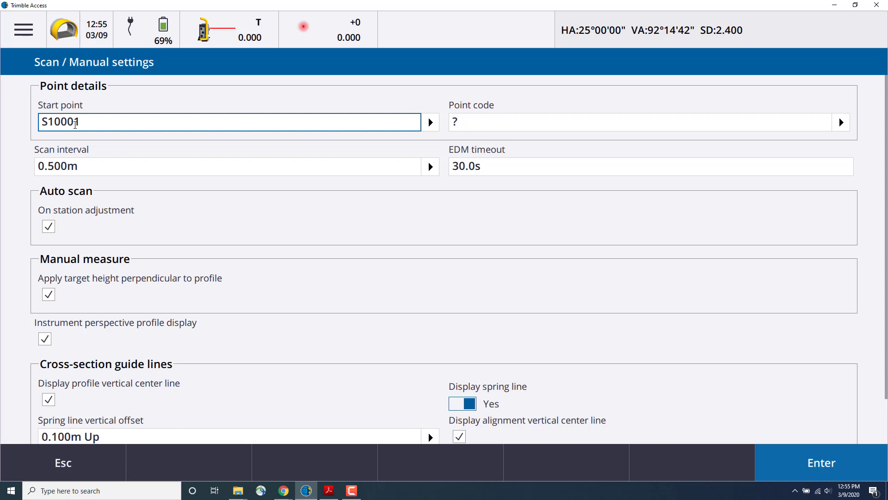
pyautogui.click(226, 166)
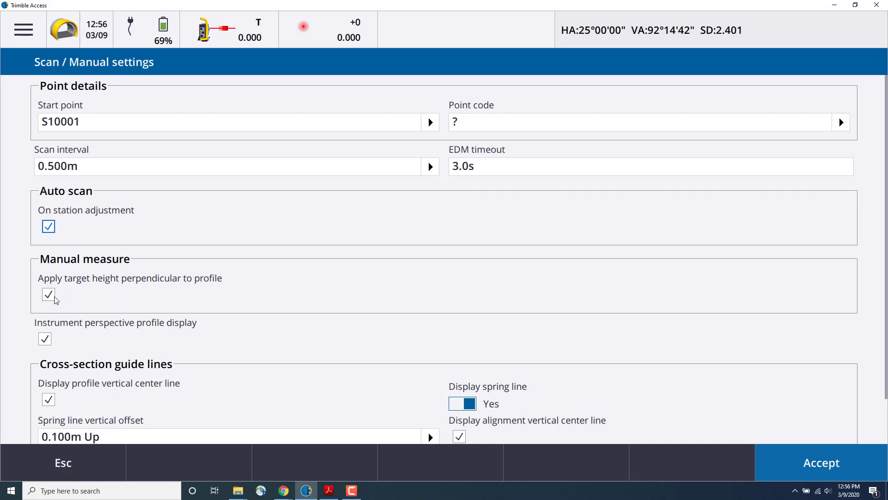
pyautogui.click(49, 294)
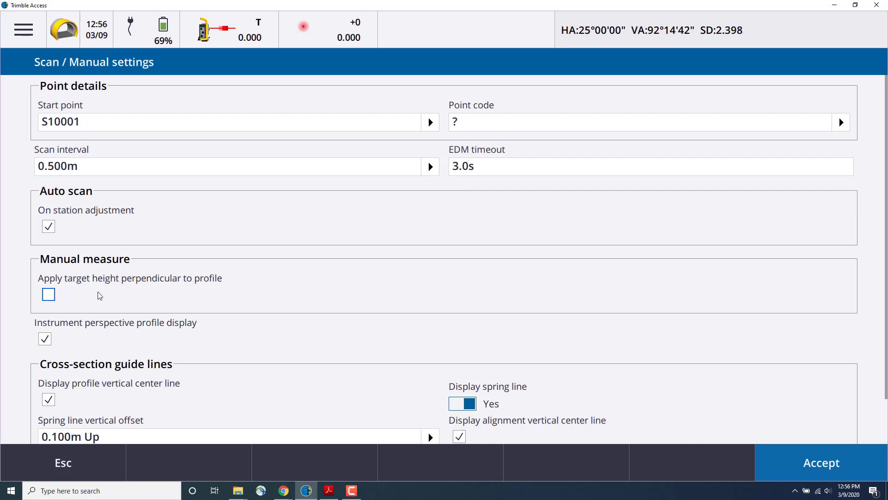
# Hide the profile and alignment vertical centre lines and set the spring and floor line display to No.
pyautogui.scroll(-3)
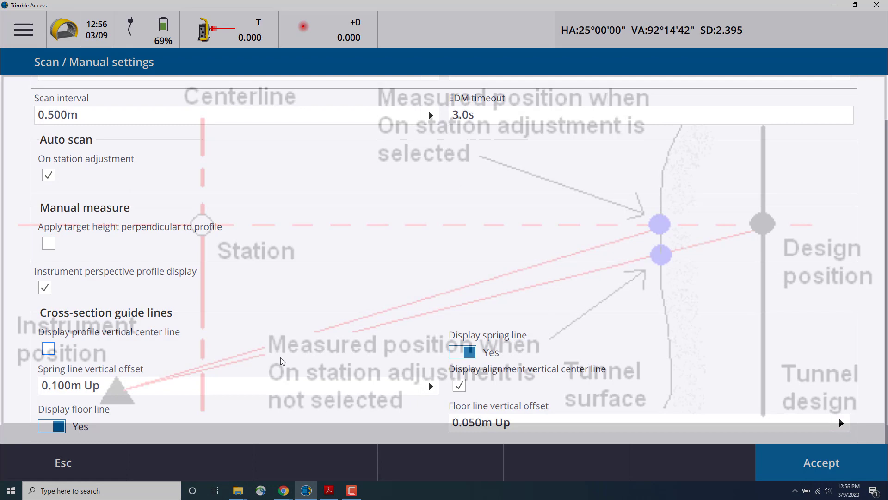
pyautogui.click(47, 348)
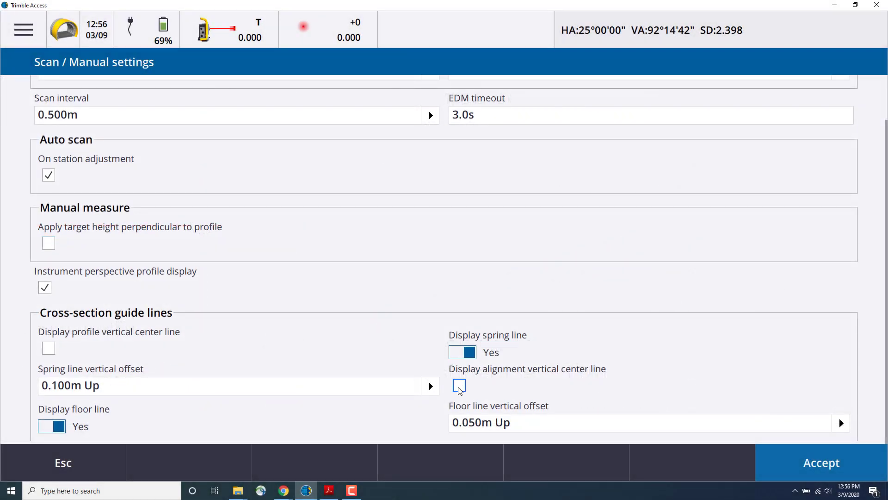
pyautogui.click(462, 352)
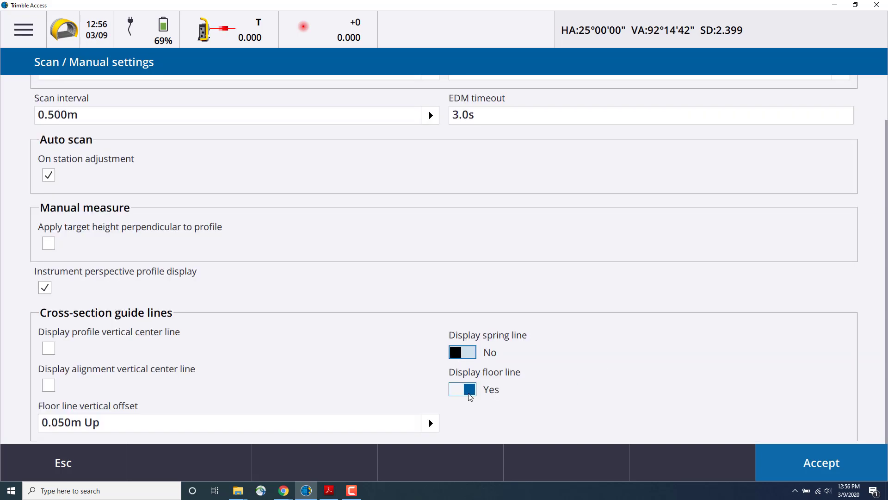
pyautogui.click(463, 390)
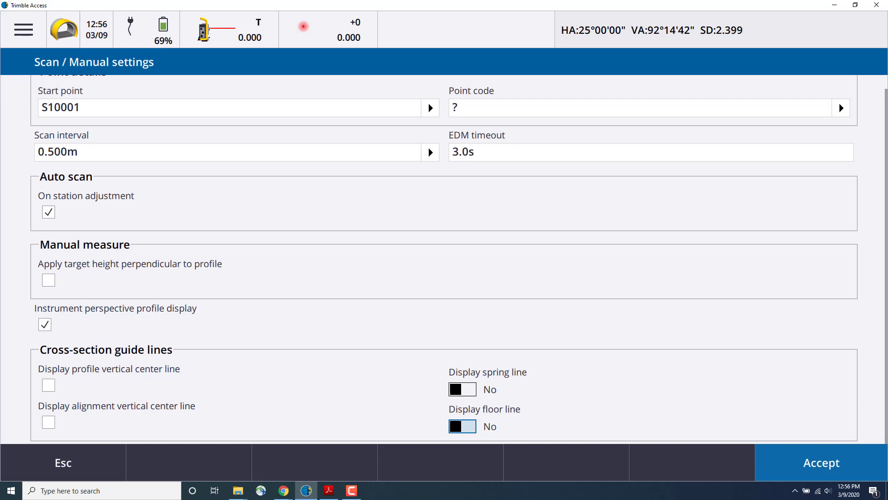
pyautogui.moveTo(508, 327)
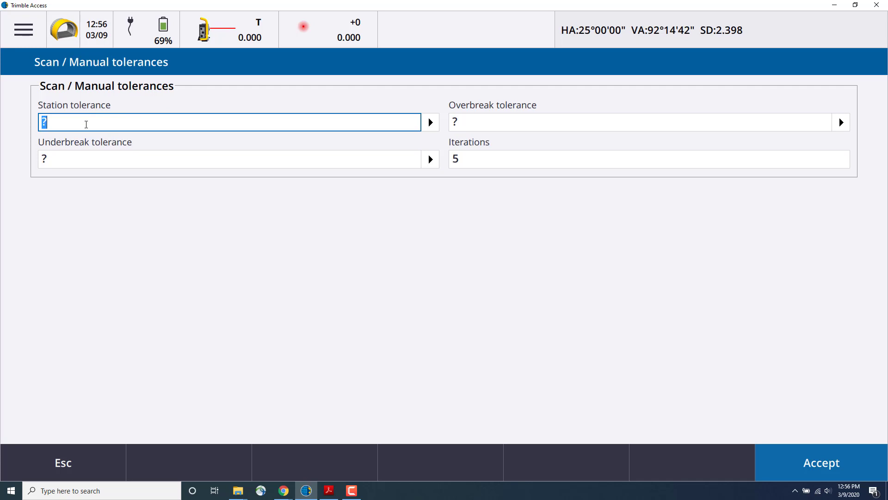
# Enter 0.100m station, overbreak and underbreak tolerances and accept them.
pyautogui.write('0.100m')
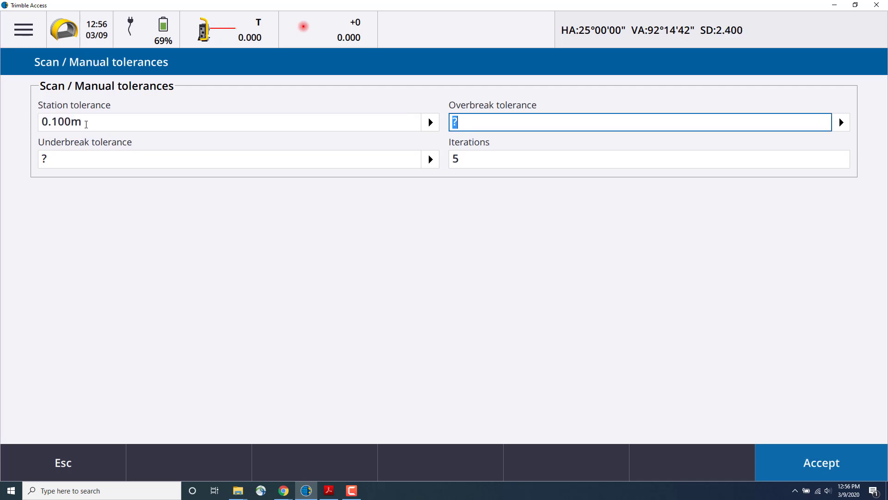
pyautogui.write('0.100m')
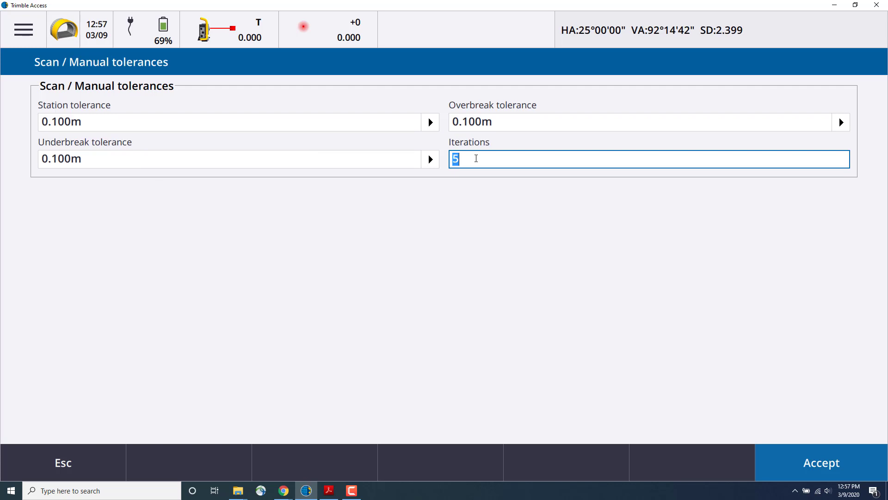
pyautogui.click(819, 463)
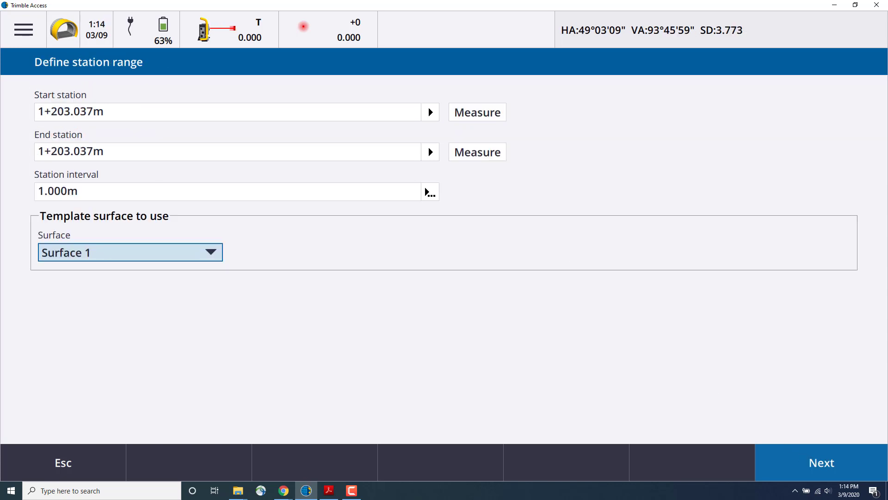
# Accept the station range and scan settings and start the auto scan at station 1+203.035m.
pyautogui.click(820, 462)
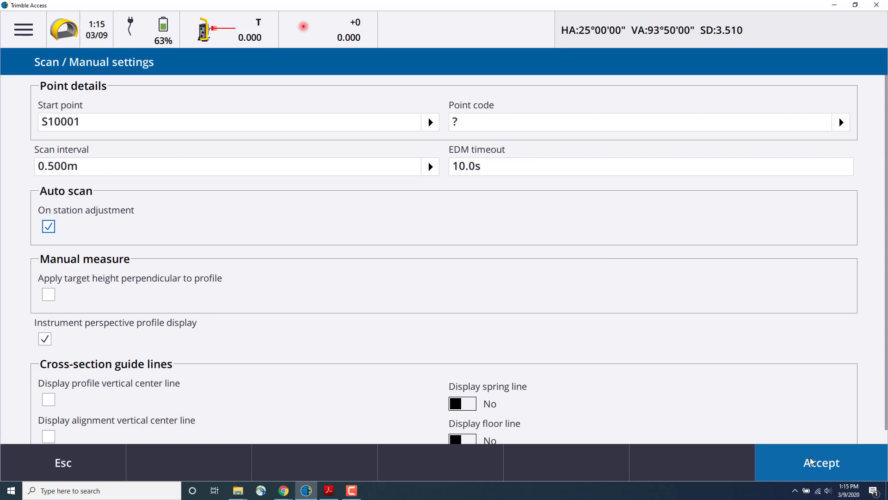
pyautogui.click(820, 462)
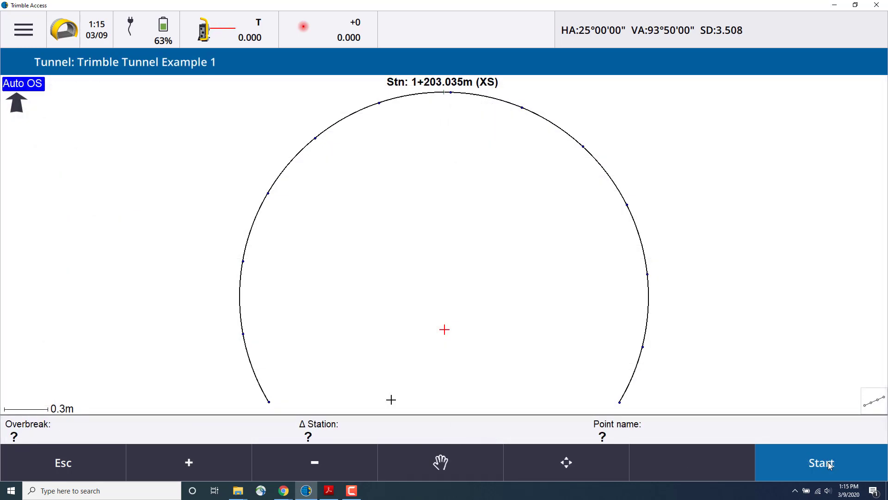
pyautogui.click(821, 462)
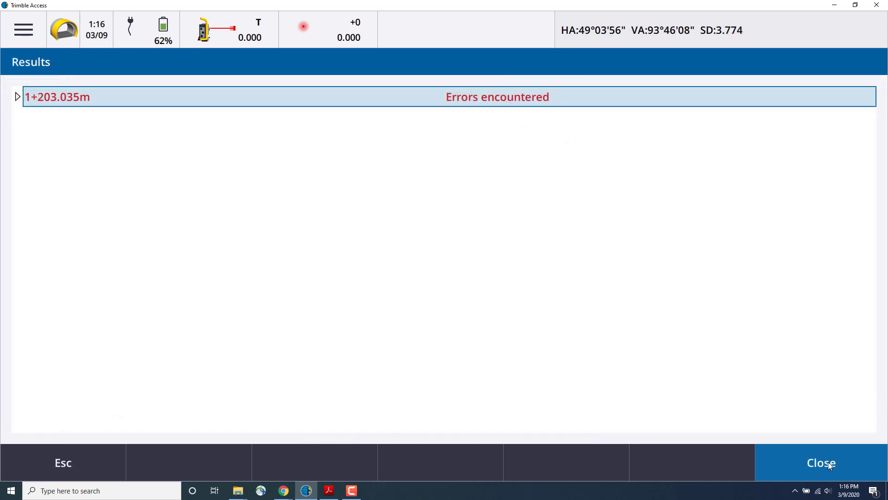
pyautogui.moveTo(26, 102)
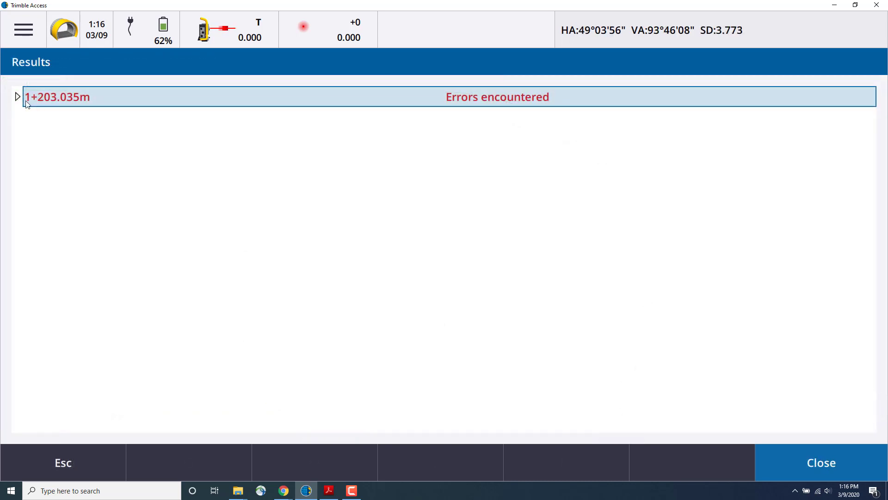
# Expand station 1+203.035m results and its points outside tolerance, then view the scanned cross-section.
pyautogui.click(17, 96)
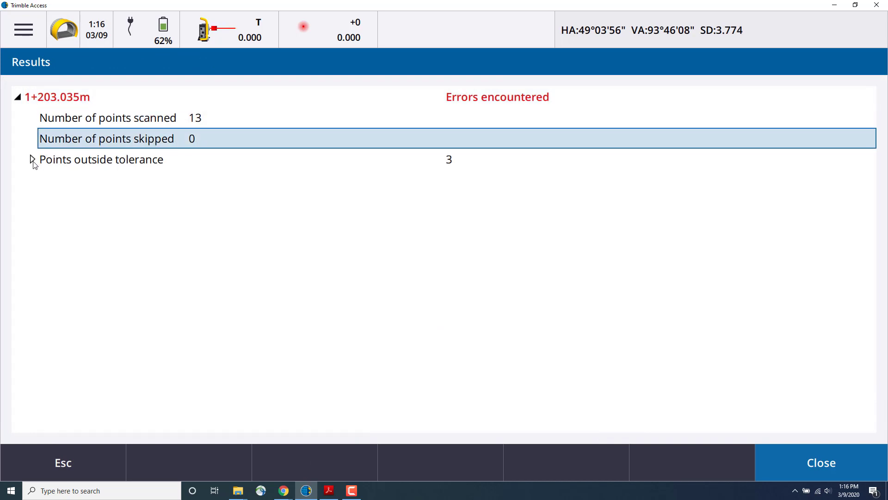
pyautogui.click(32, 159)
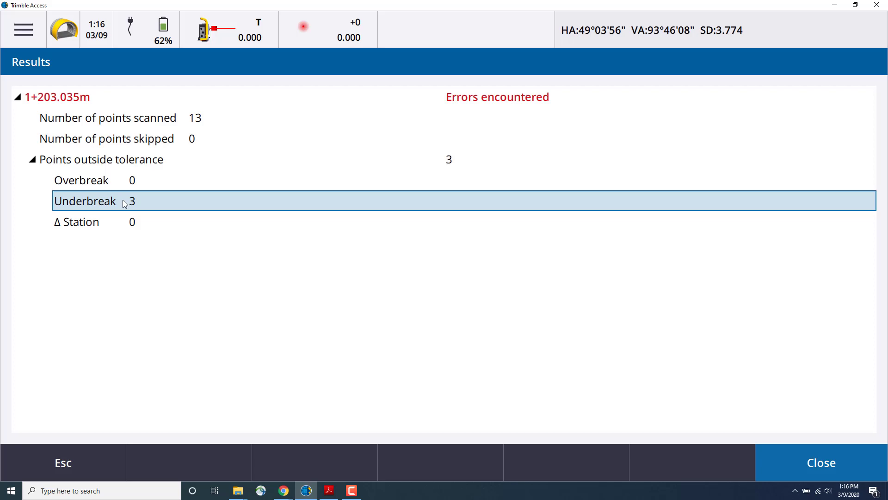
pyautogui.moveTo(158, 199)
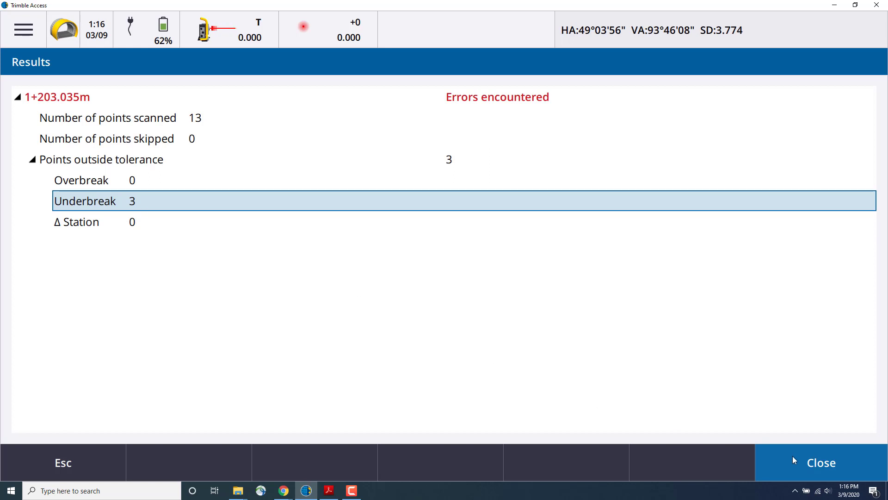
pyautogui.doubleClick(85, 200)
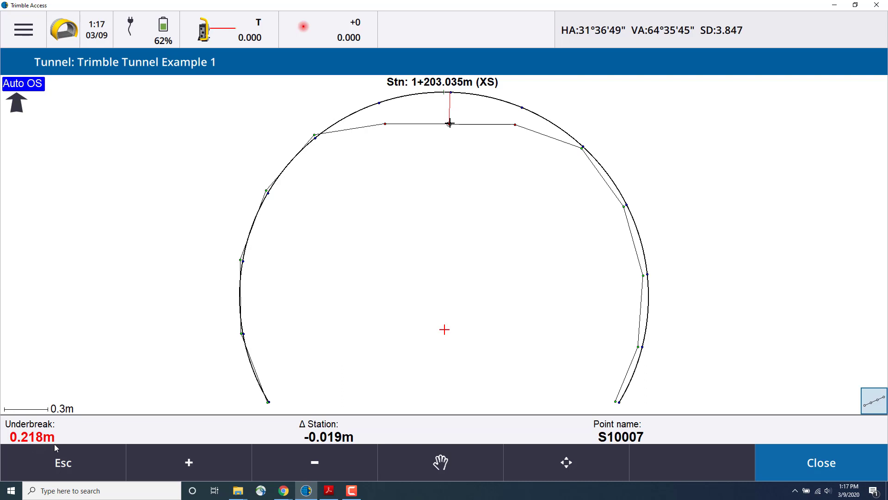
pyautogui.moveTo(575, 282)
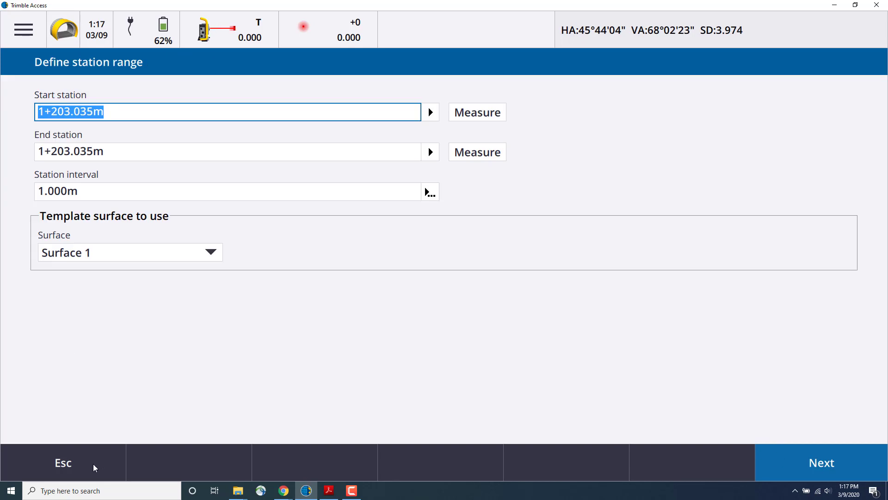
# Leave the Define station range screen and return to the map view.
pyautogui.click(63, 462)
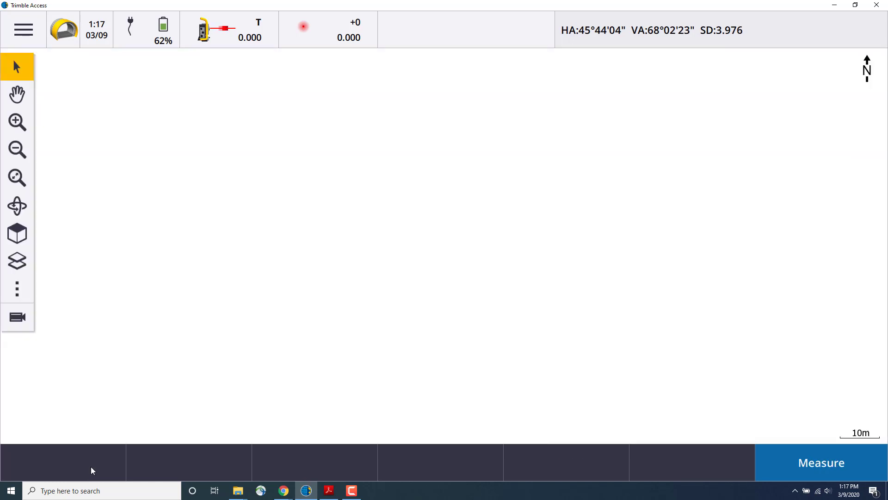